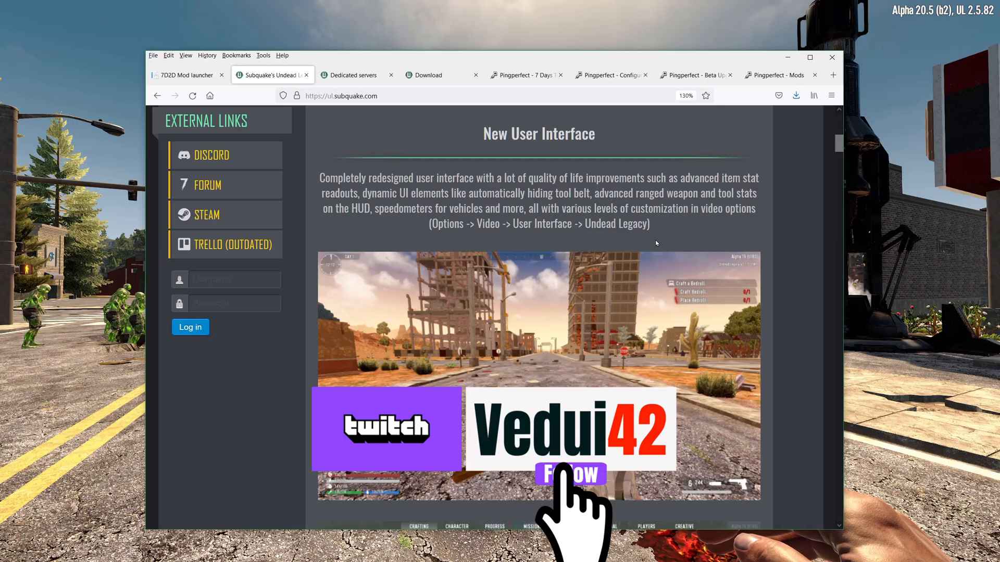
Step: Scroll to the Download section and download the Windows mod launcher installer
scroll("down", 3)
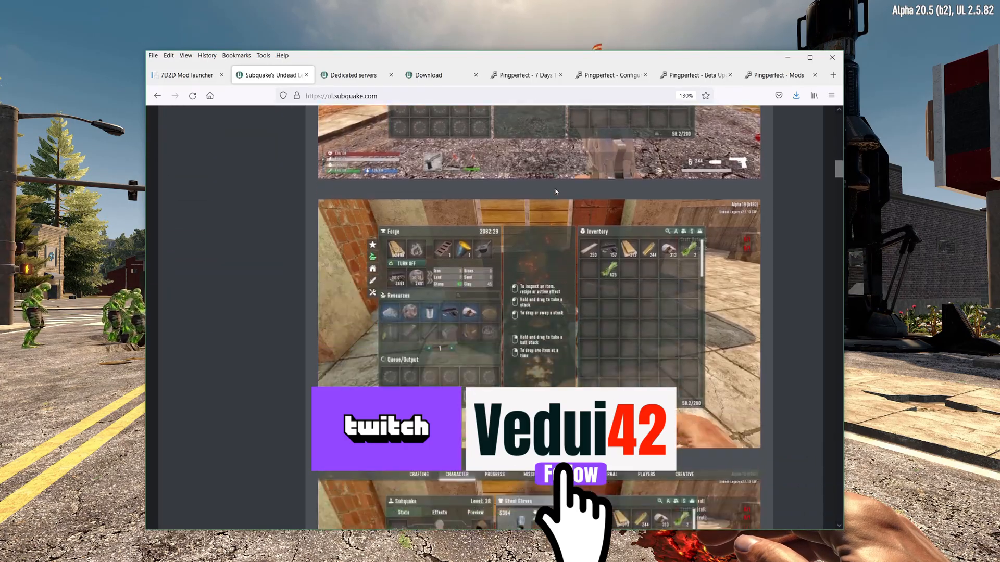
scroll("down", 3)
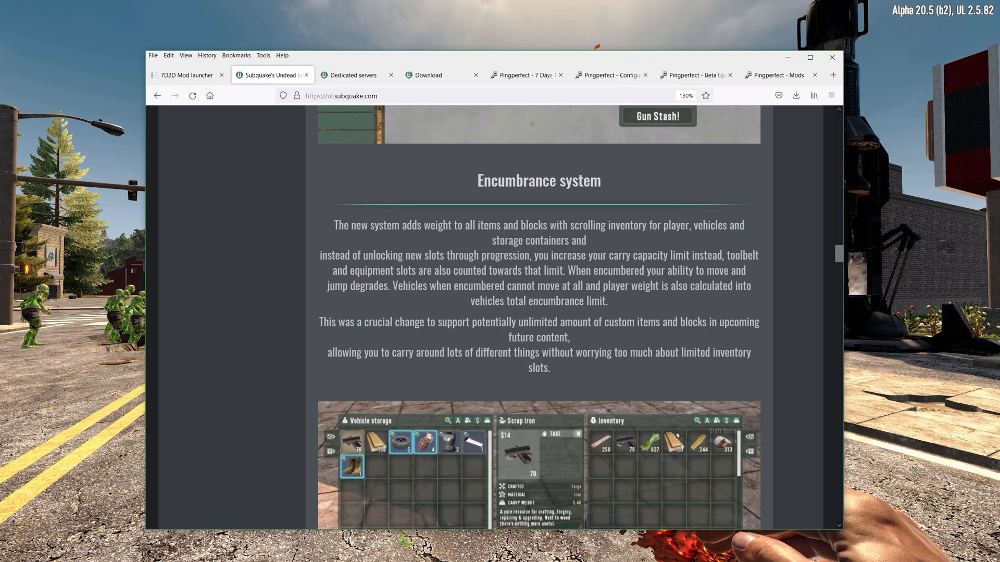
mouse_move(669, 471)
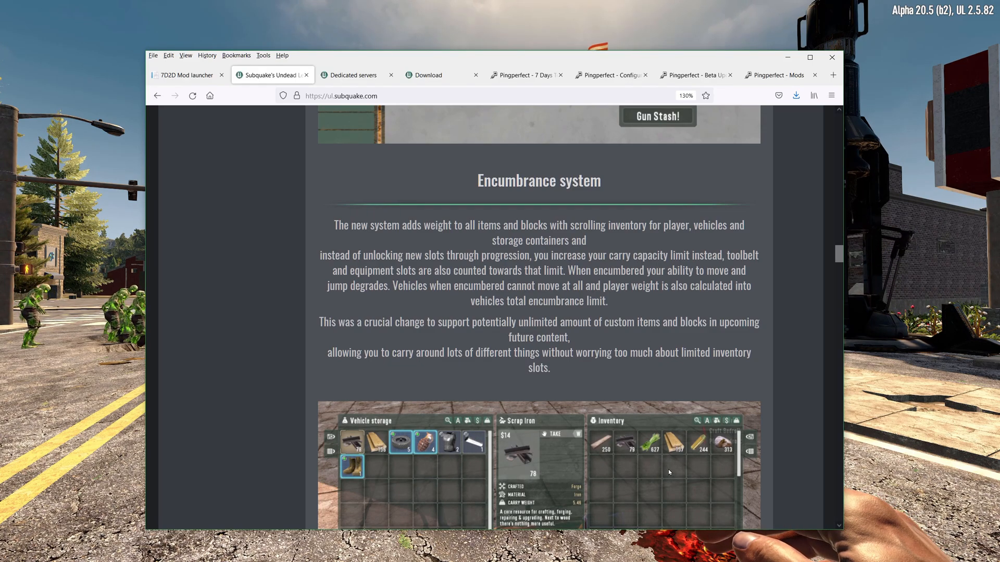
scroll("down", 3)
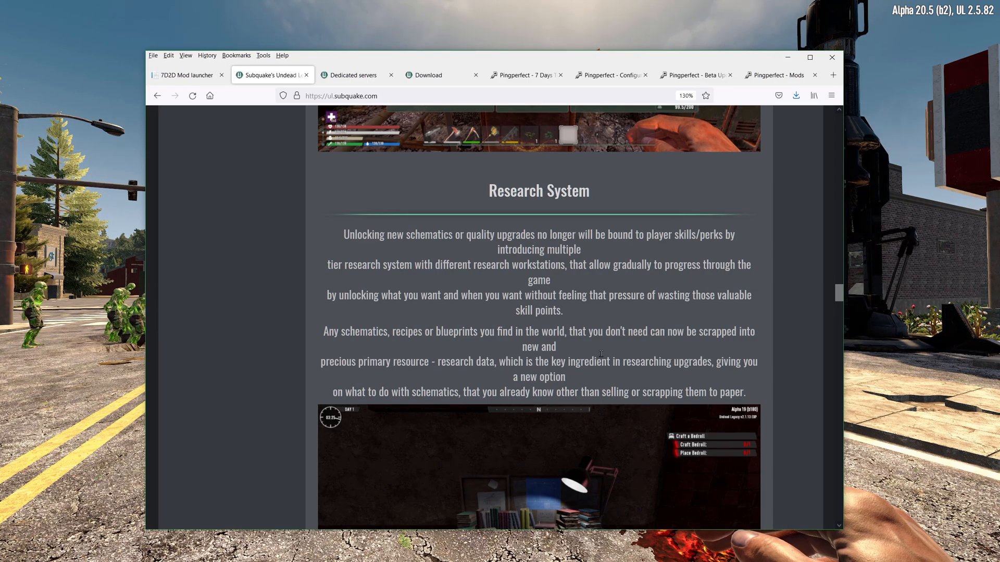
scroll("down", 3)
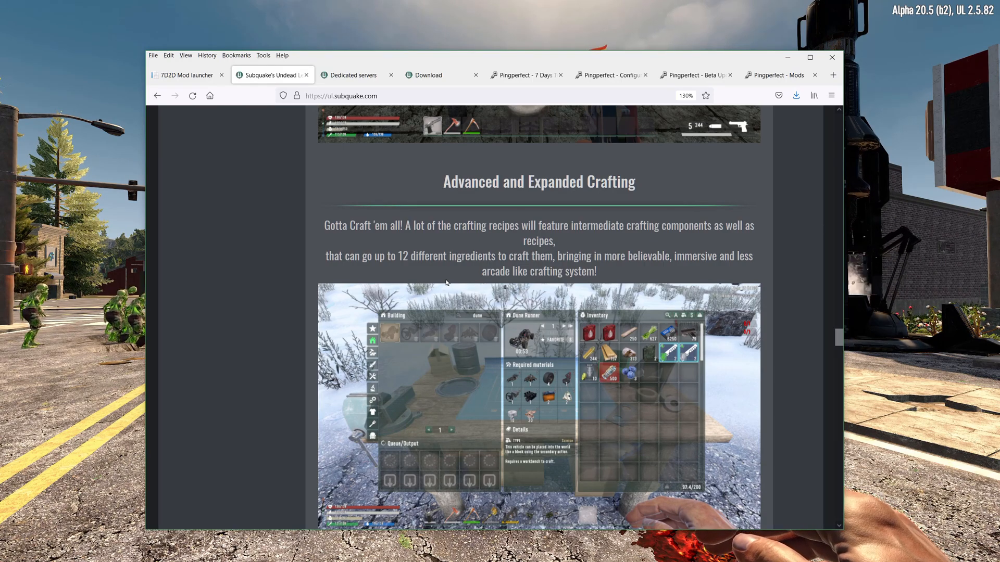
scroll("down", 3)
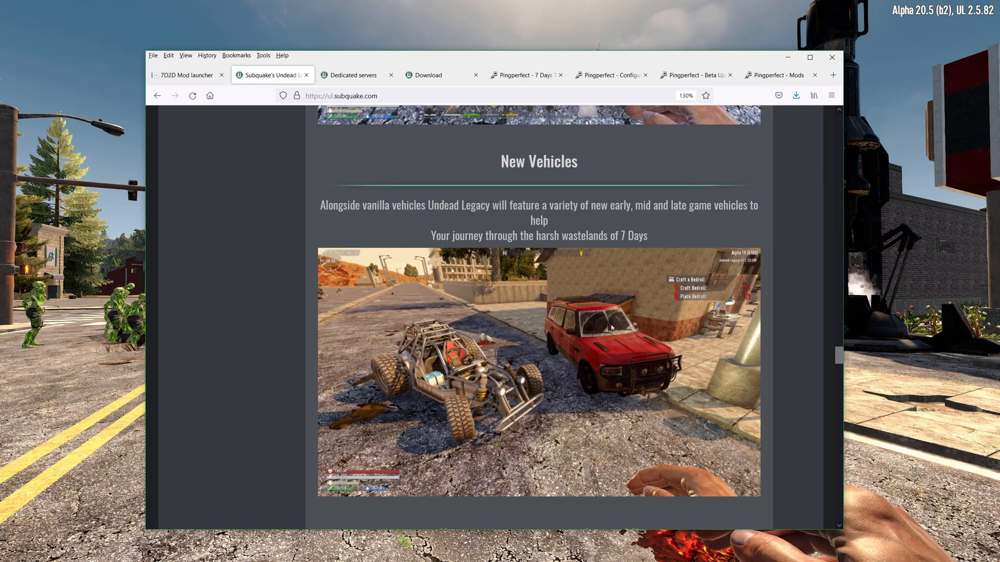
scroll("down", 3)
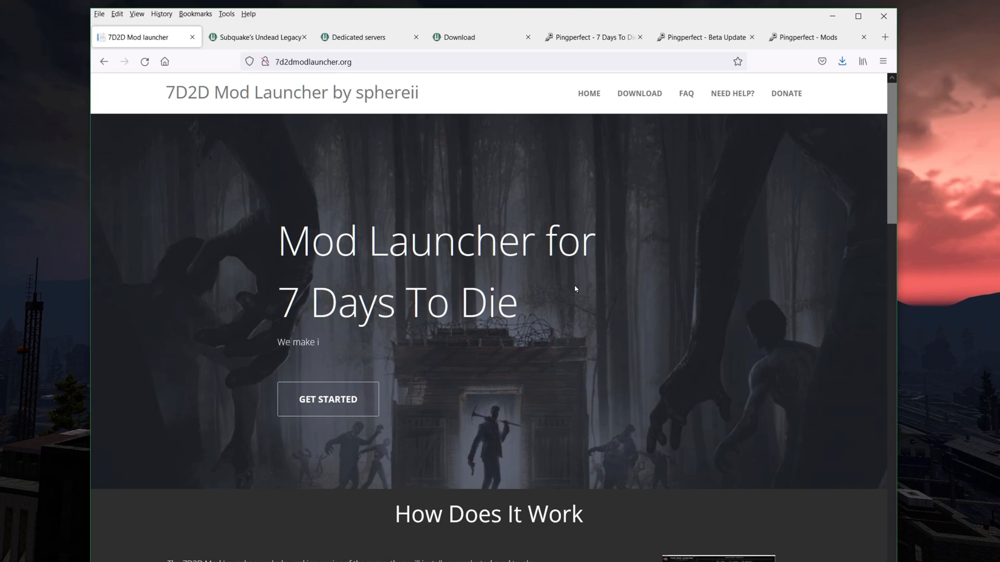
scroll("down", 3)
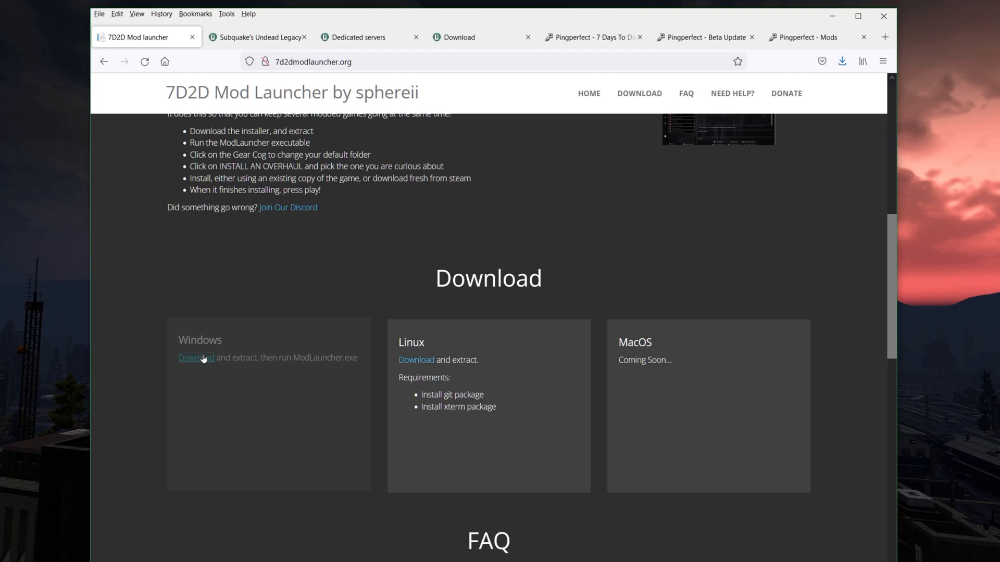
left_click(195, 358)
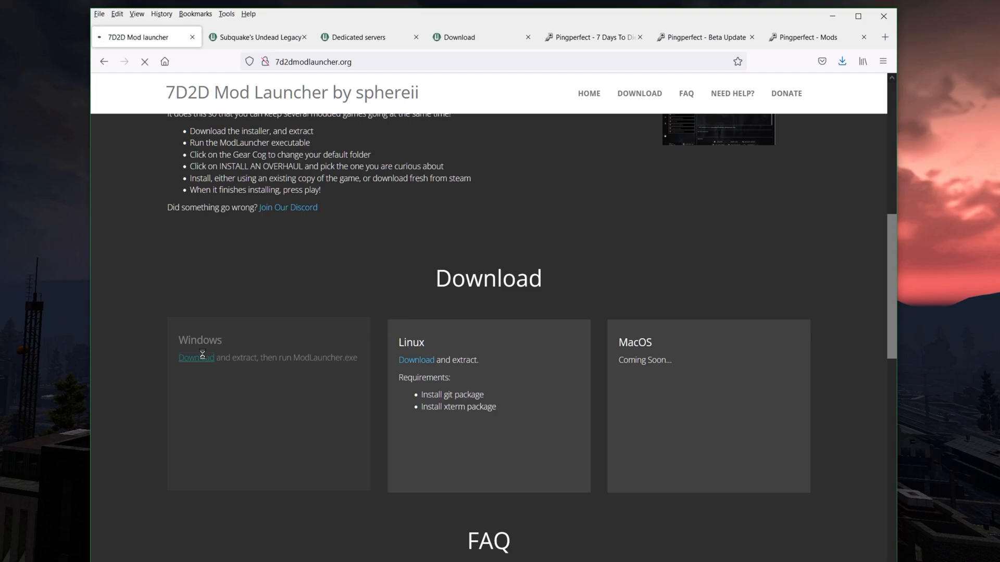
left_click(196, 357)
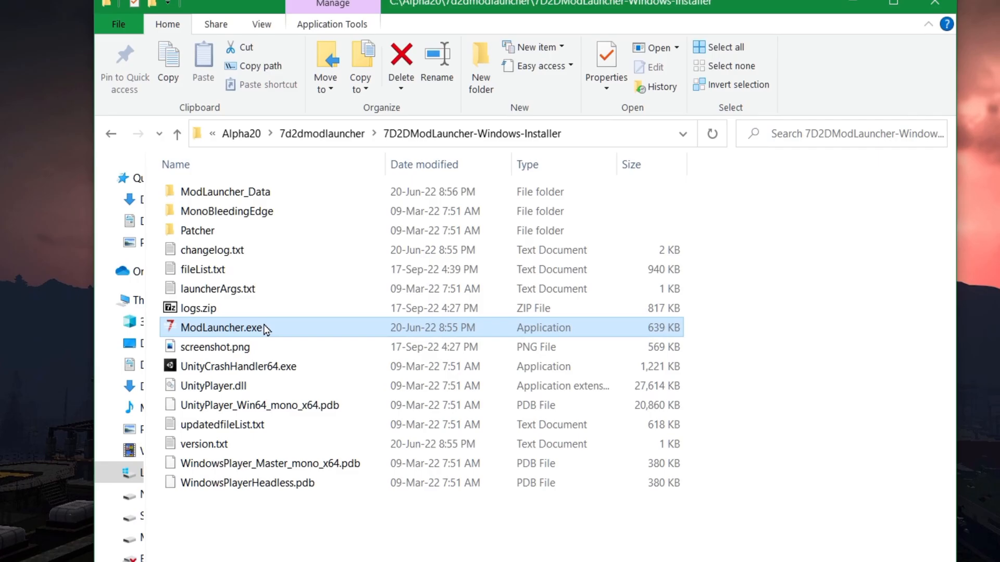
Step: Launch ModLauncher.exe and open Undead Legacy from the available community overhauls
double_click(222, 327)
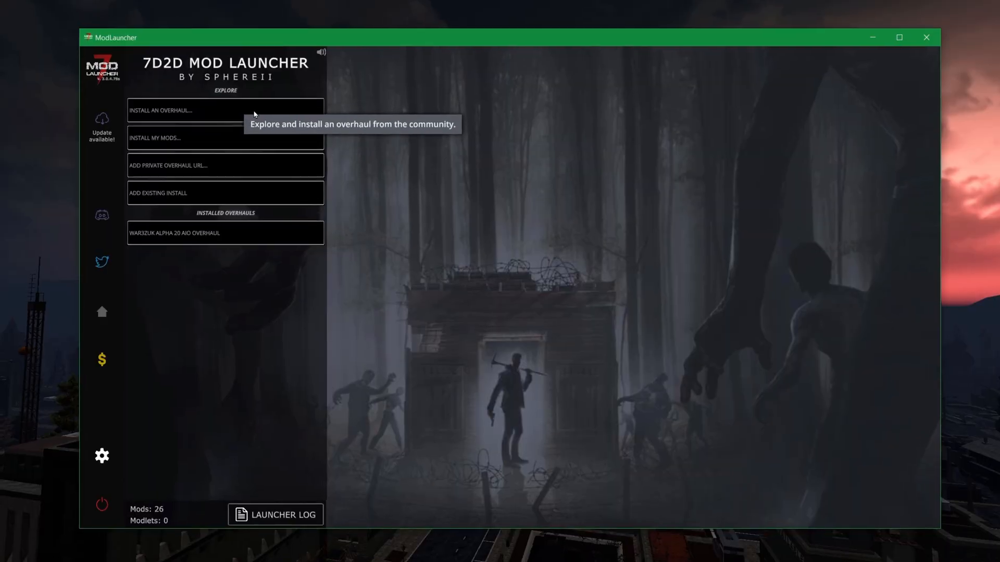
left_click(225, 110)
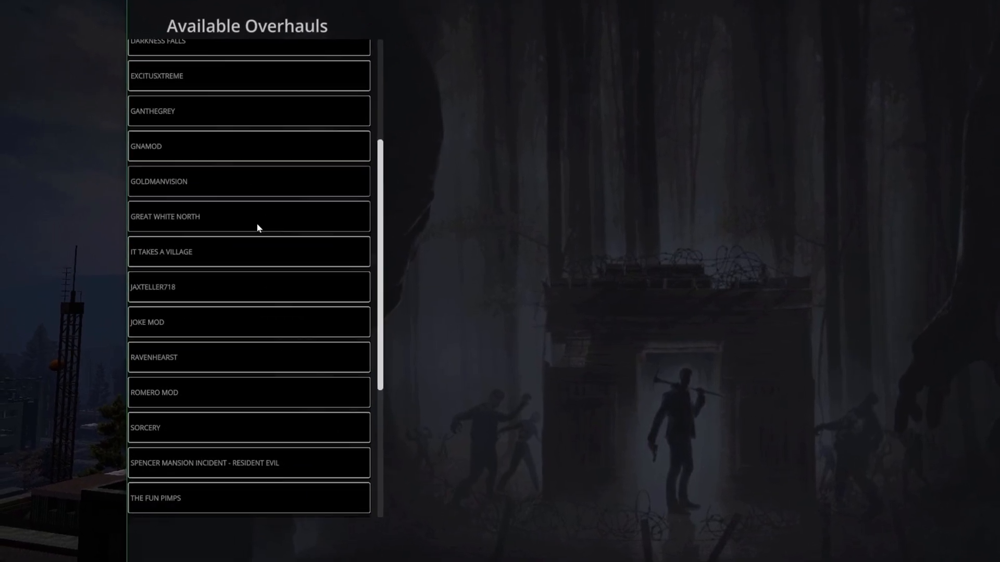
left_click(100, 425)
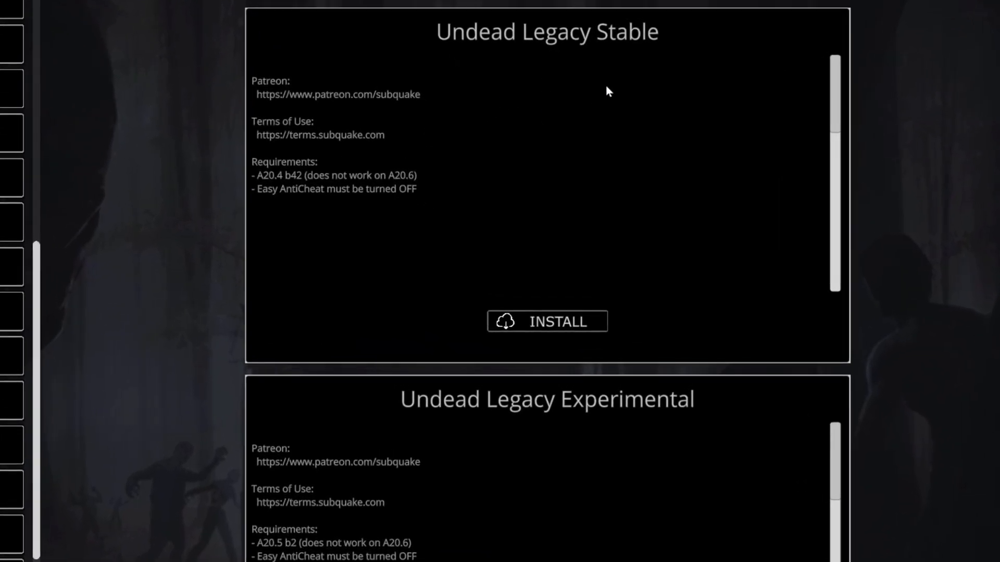
mouse_move(661, 471)
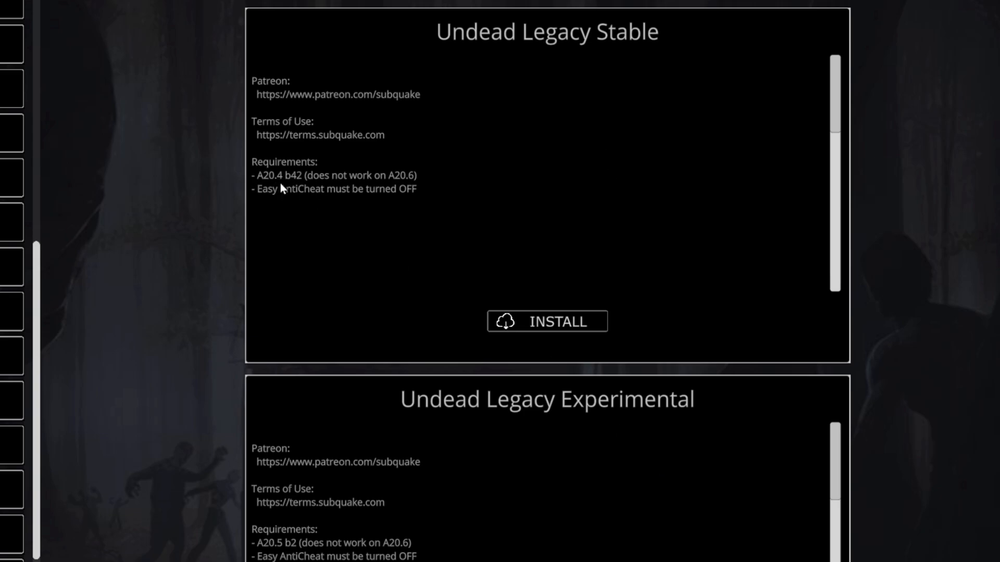
mouse_move(300, 545)
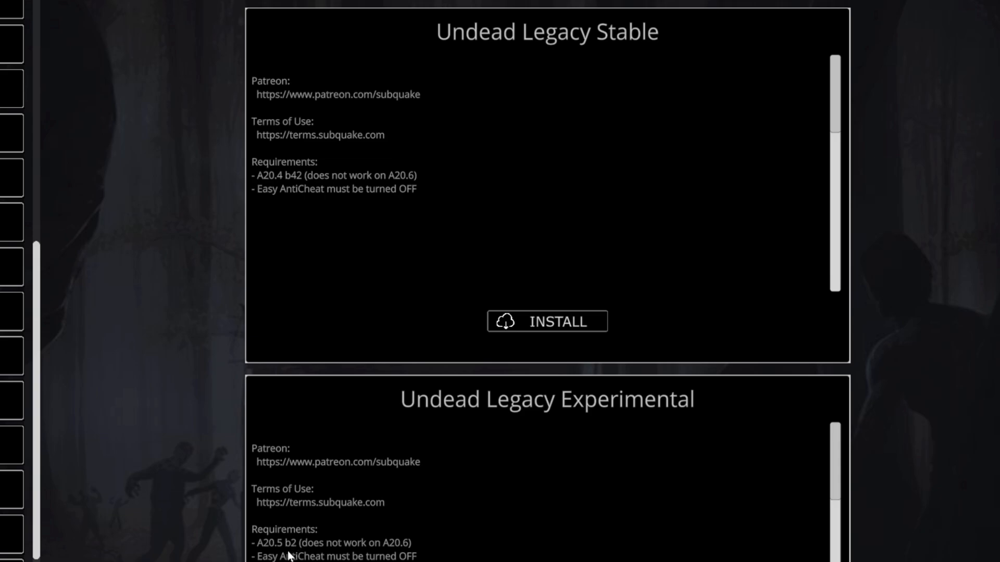
mouse_move(443, 547)
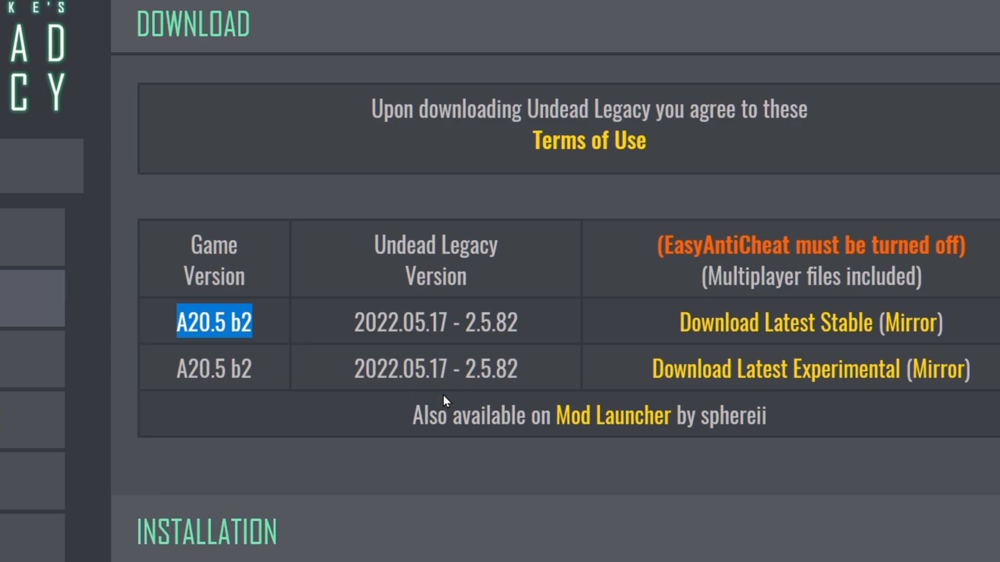
mouse_move(537, 330)
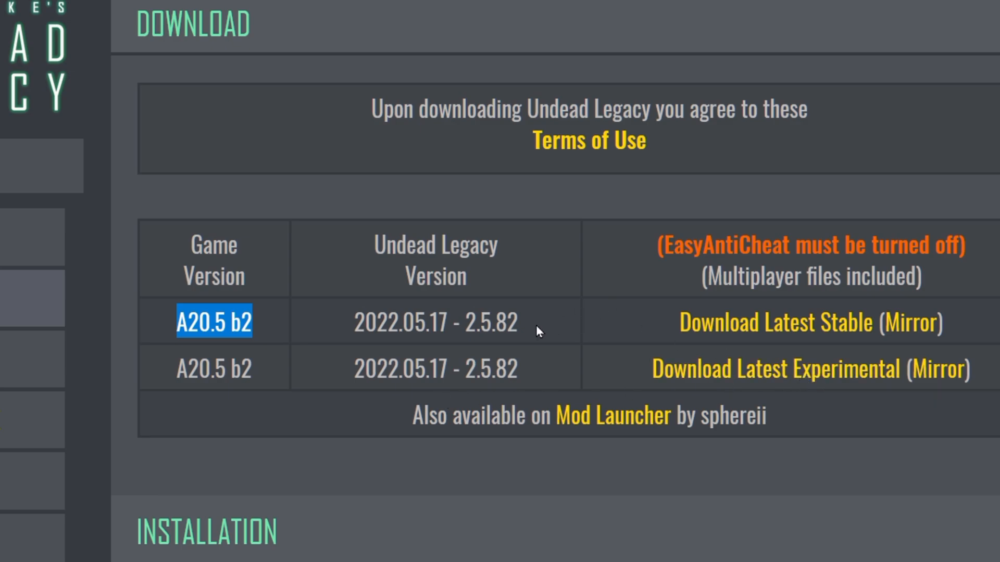
mouse_move(502, 357)
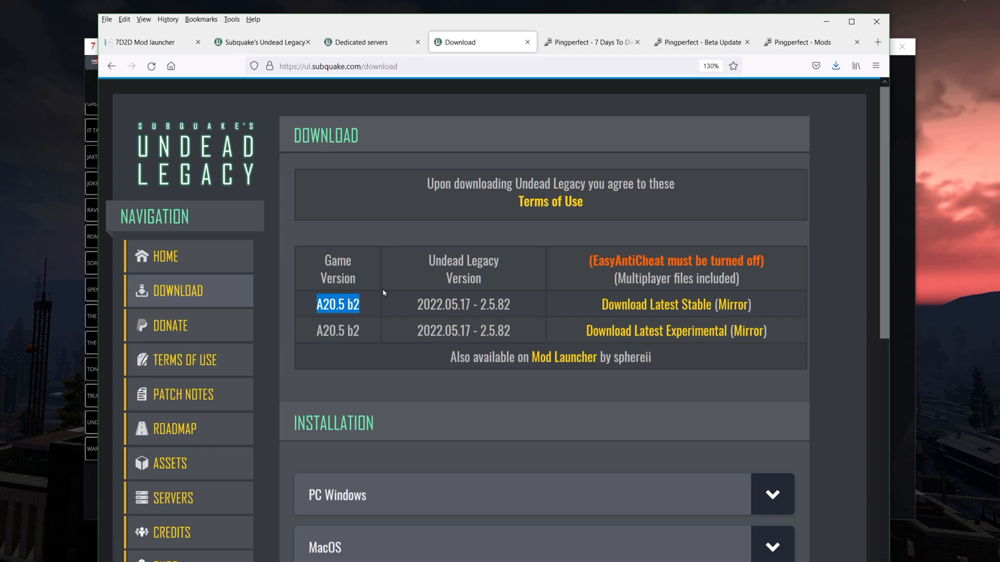
mouse_move(392, 302)
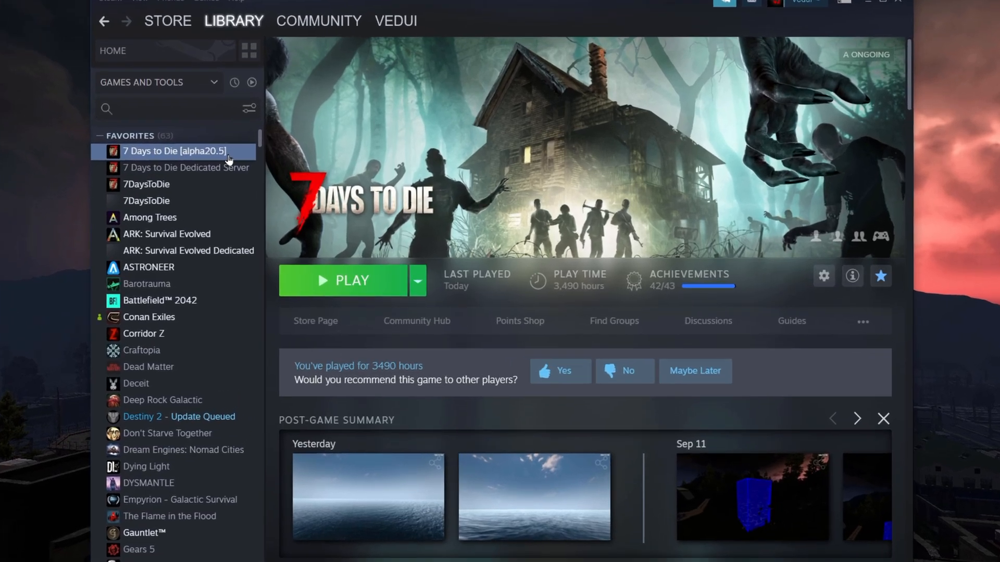
Step: Check the 7 Days to Die Betas properties, confirming alpha20.5 is opted in
left_click(823, 276)
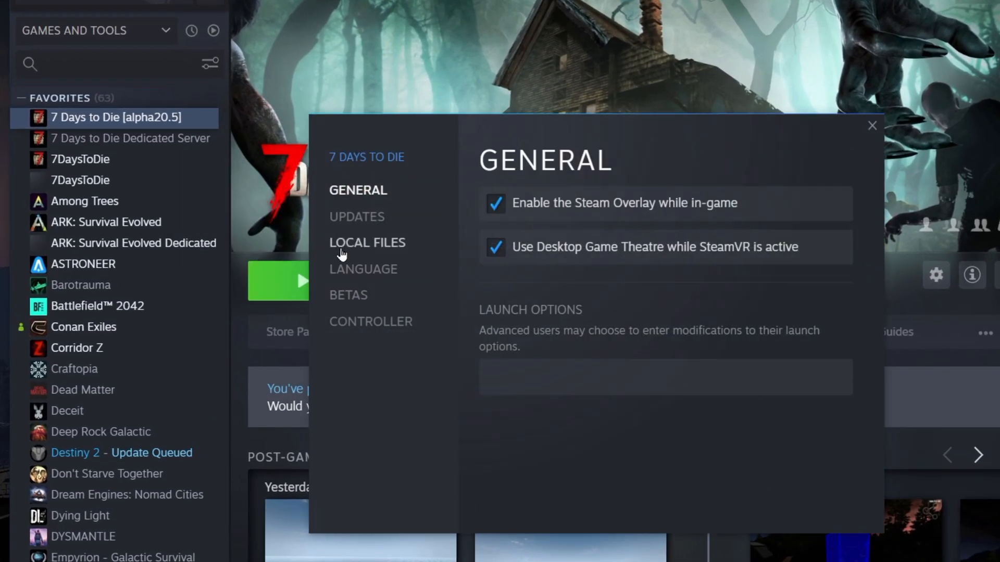
left_click(348, 294)
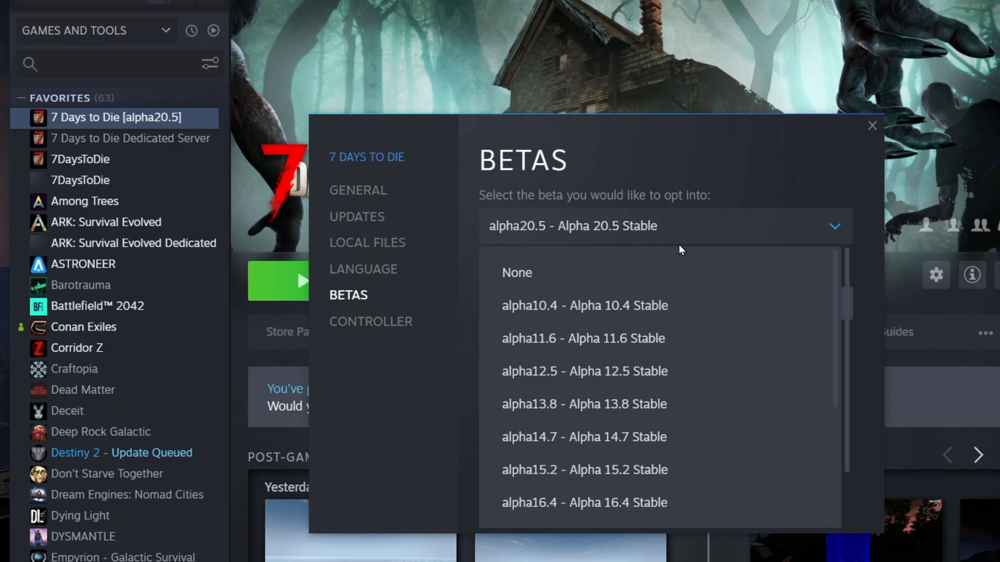
scroll("down", 3)
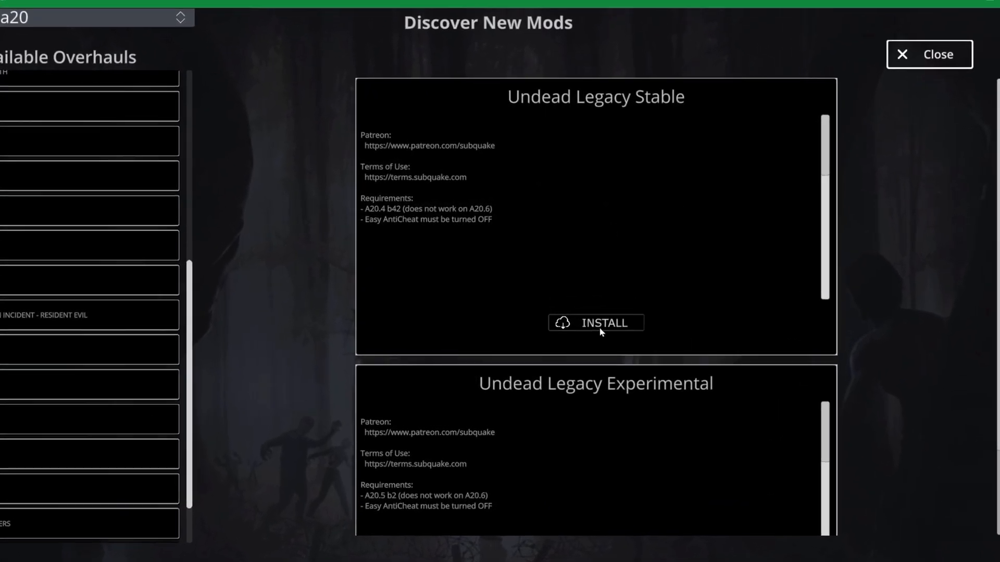
Step: Install Undead Legacy Stable by copying the local 7 Days To Die game
left_click(595, 321)
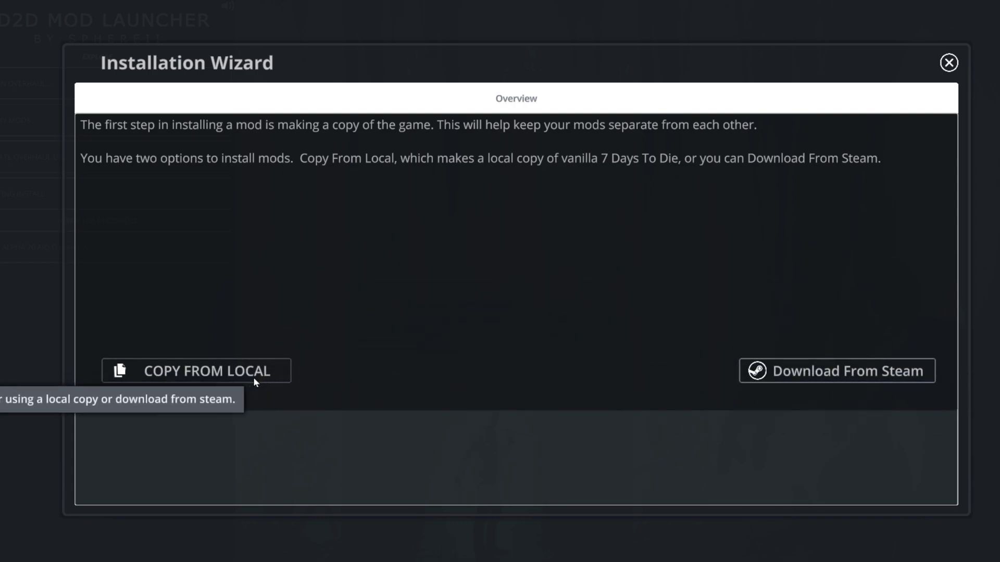
left_click(195, 371)
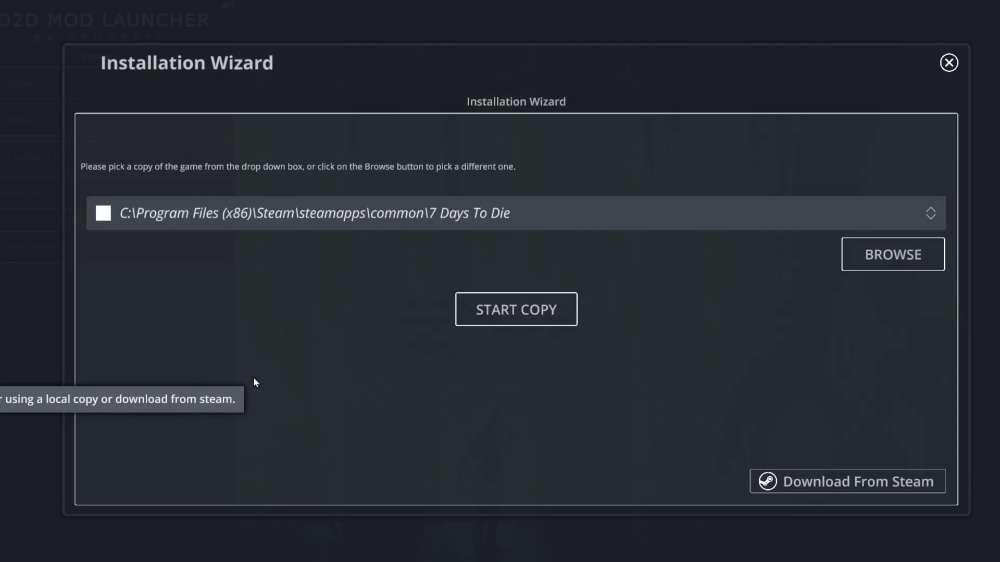
left_click(516, 309)
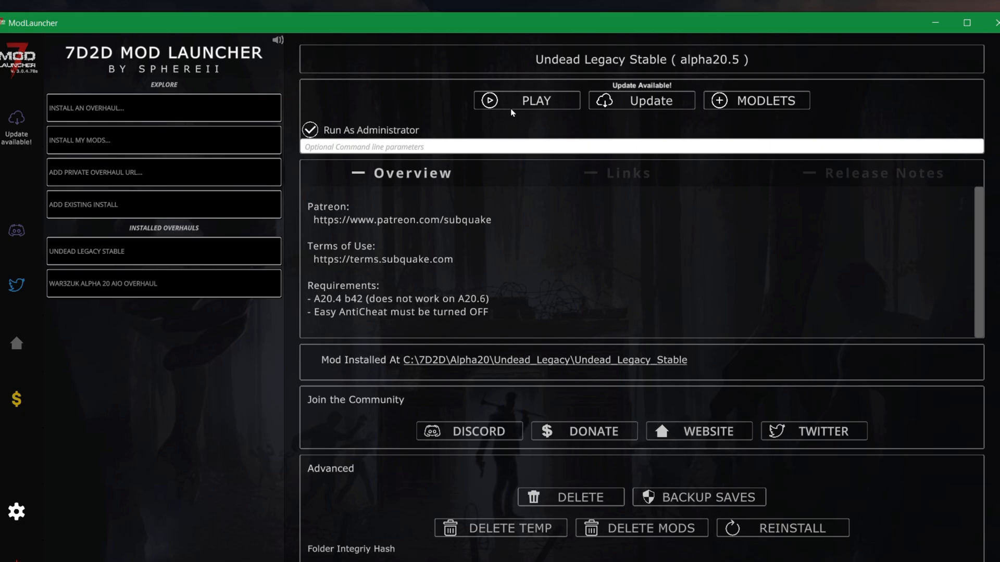
Step: Select Undead Legacy Stable under Installed Overhauls to see its install location
left_click(526, 100)
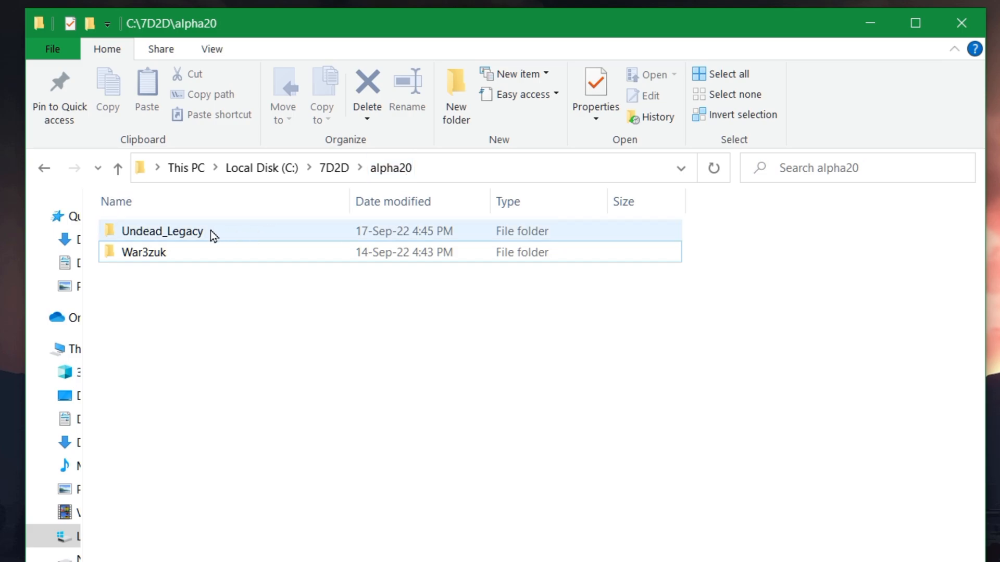
Step: Browse into Undead_Legacy_Stable and select its serverconfig.xml file
left_click(161, 231)
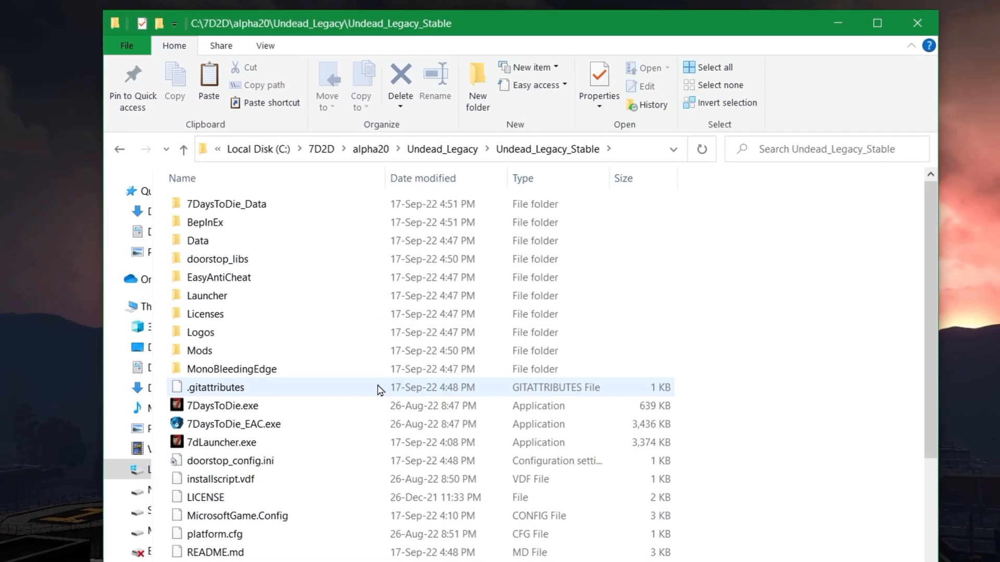
mouse_move(241, 452)
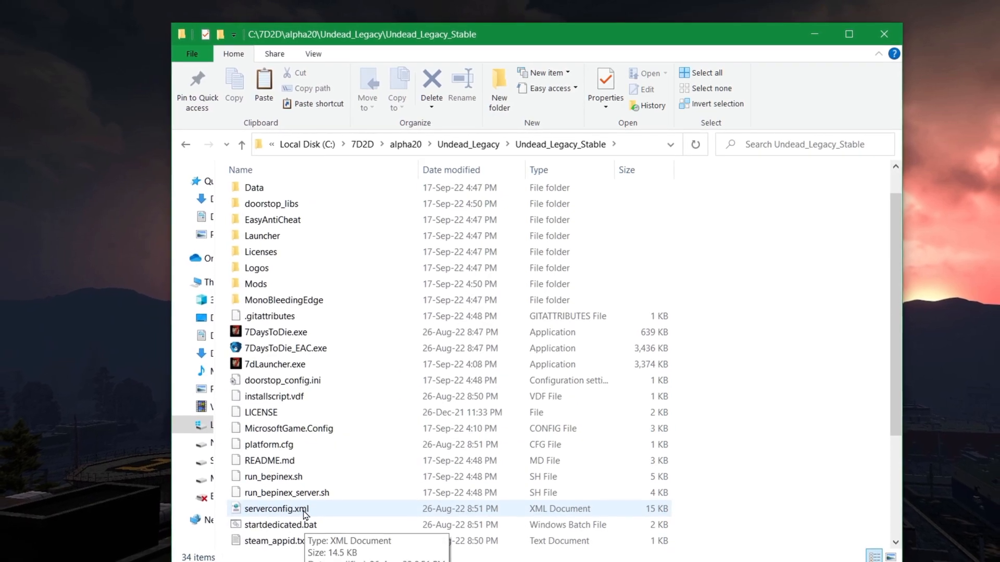
left_click(282, 509)
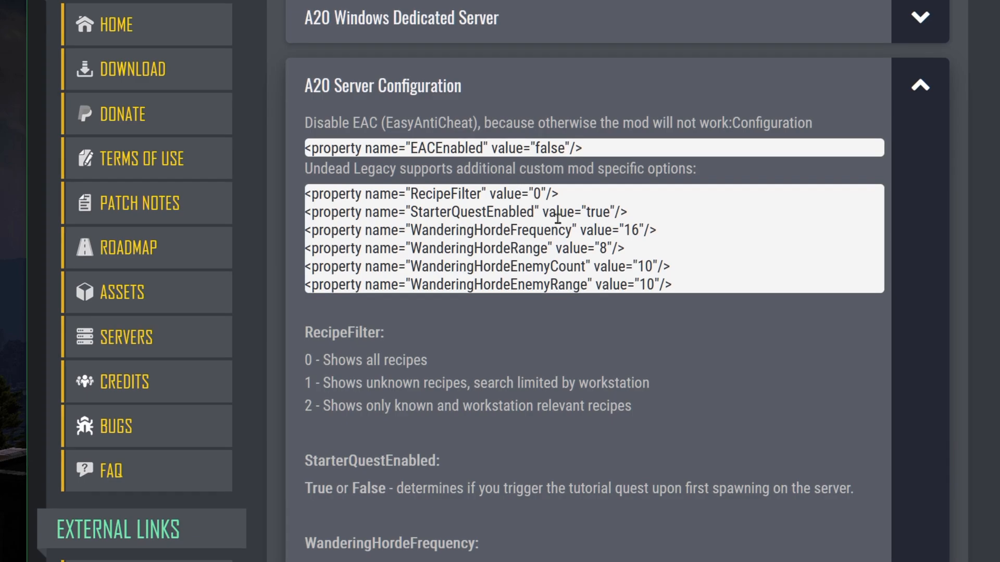
Step: Scroll through the A20 server configuration options, including EACEnabled false
scroll("down", 3)
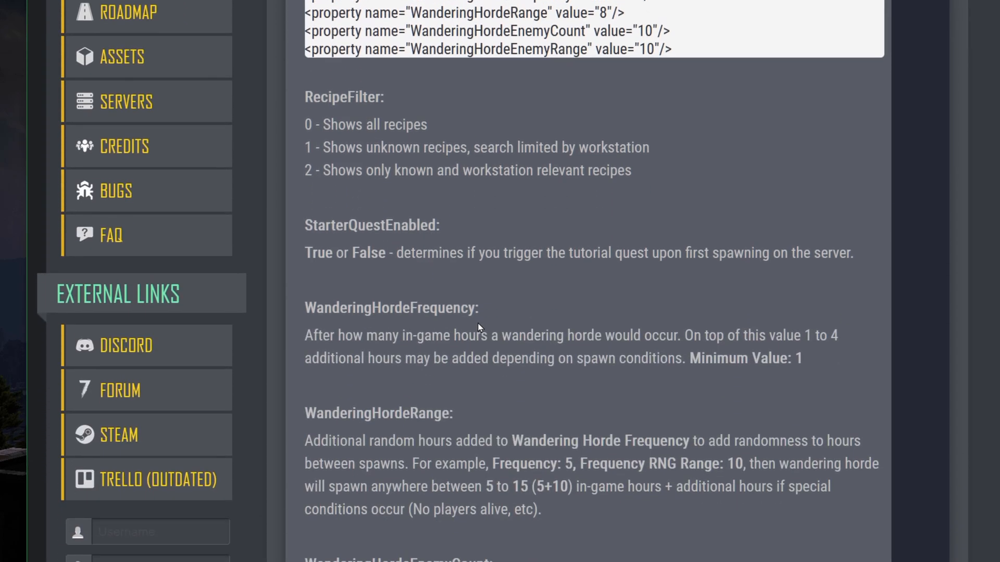
scroll("down", 3)
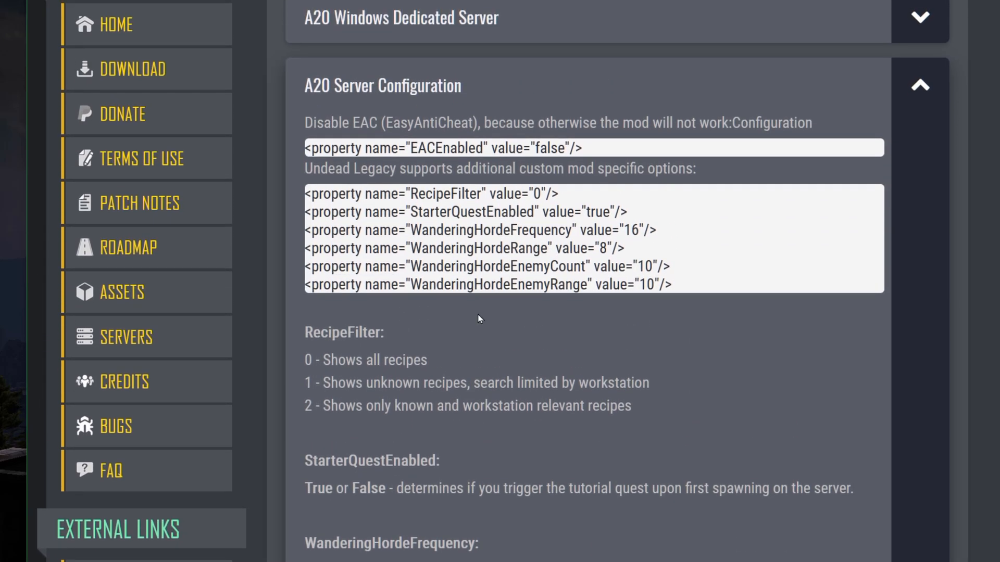
mouse_move(623, 312)
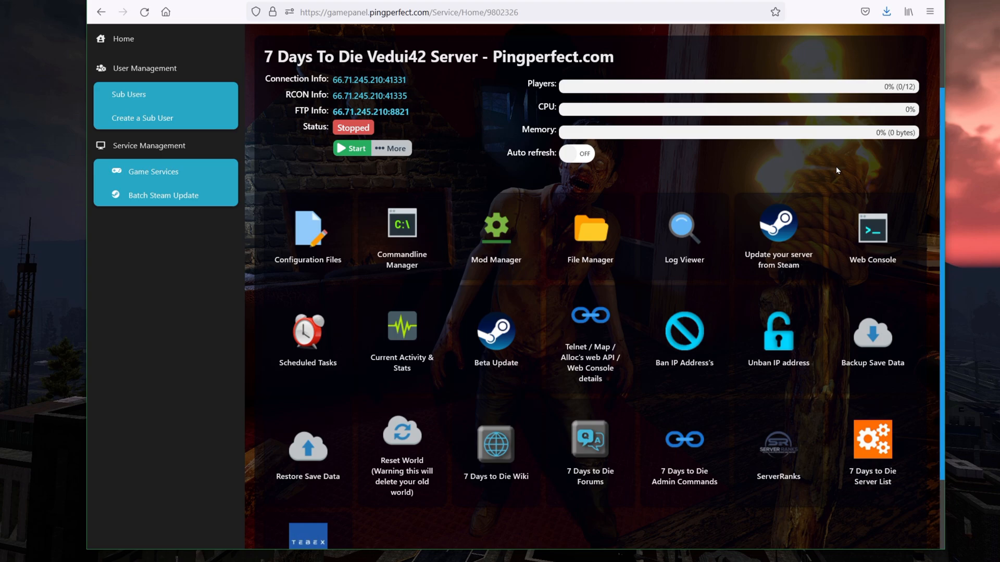
mouse_move(656, 63)
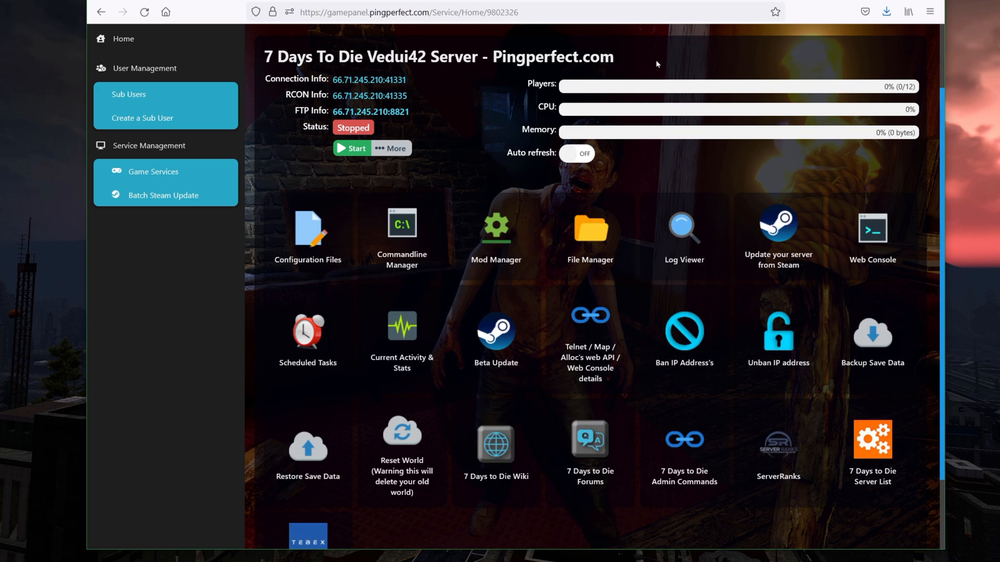
mouse_move(683, 227)
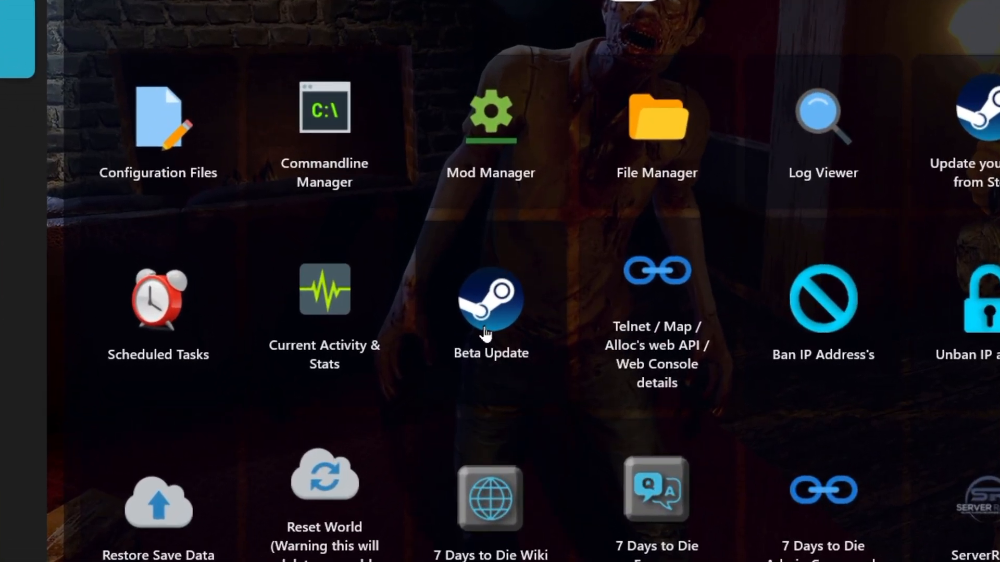
left_click(490, 306)
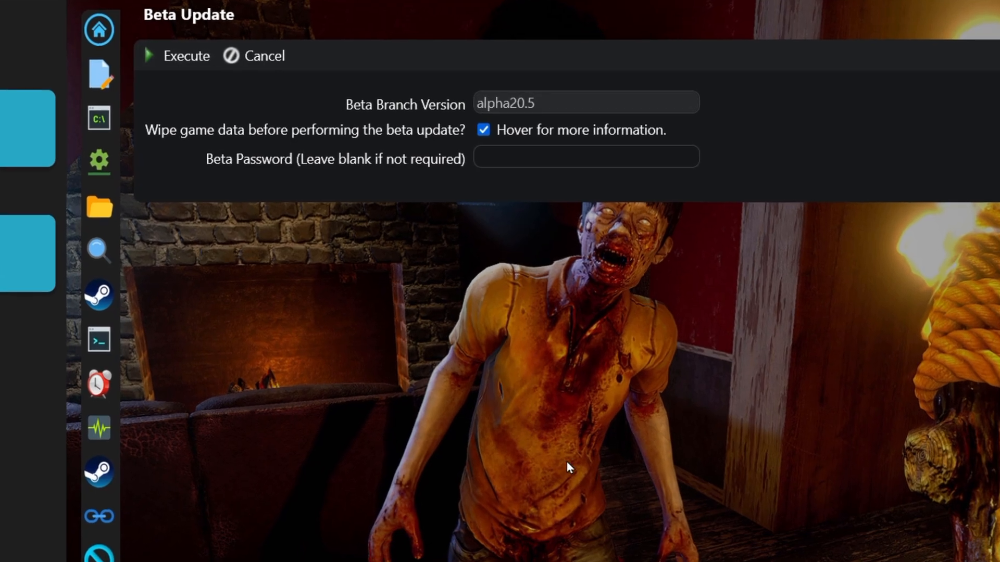
left_click(584, 102)
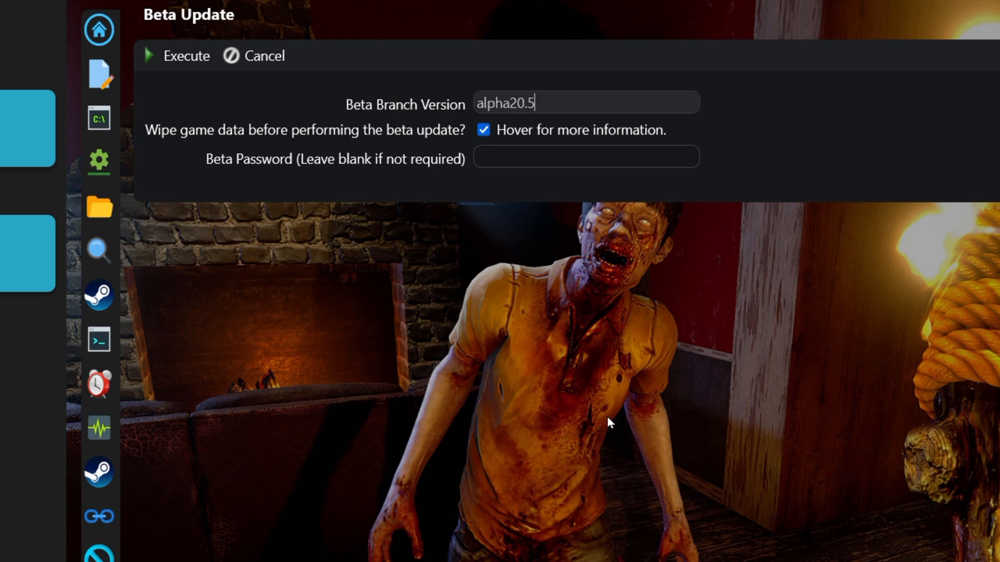
mouse_move(608, 405)
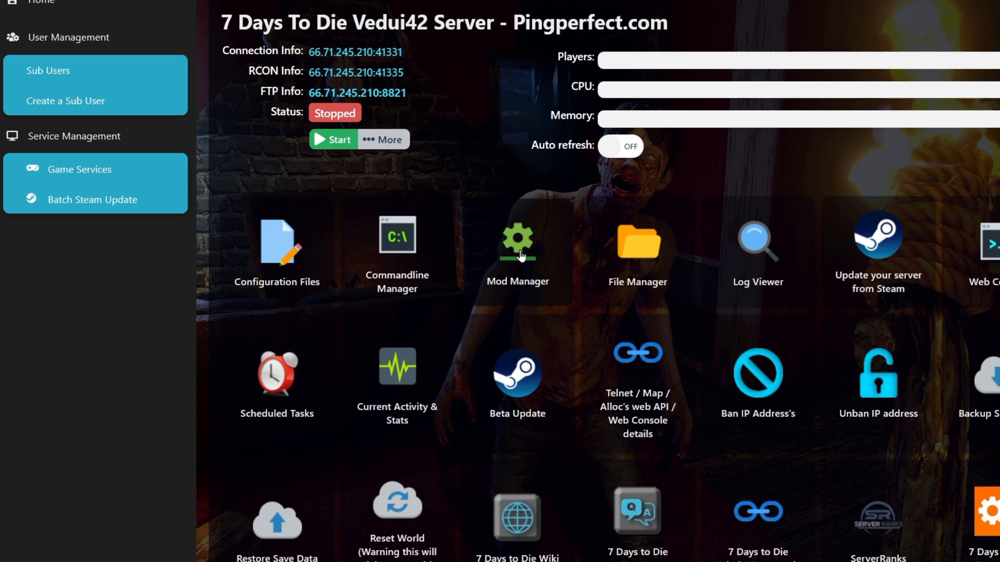
left_click(517, 245)
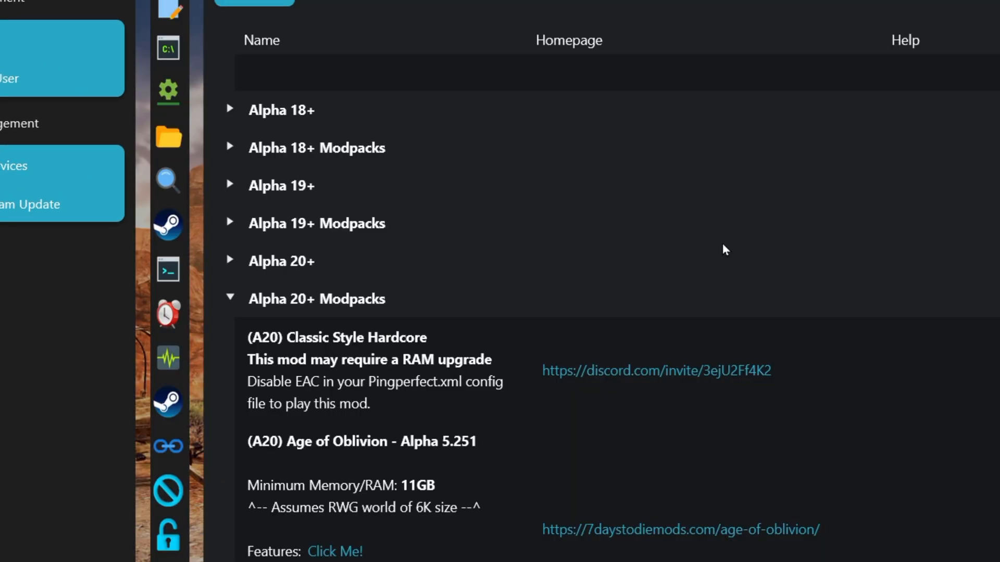
mouse_move(276, 315)
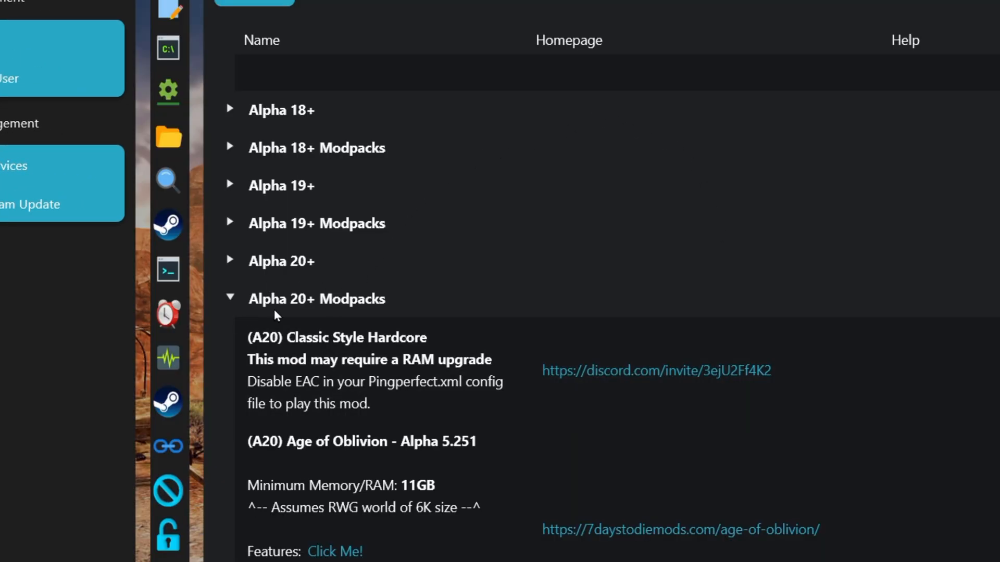
scroll("down", 3)
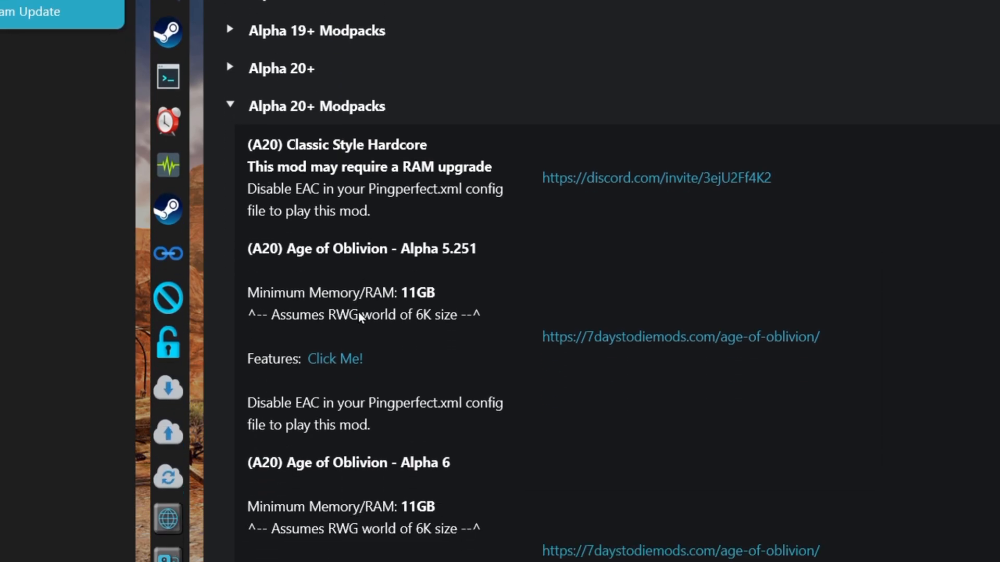
scroll("down", 3)
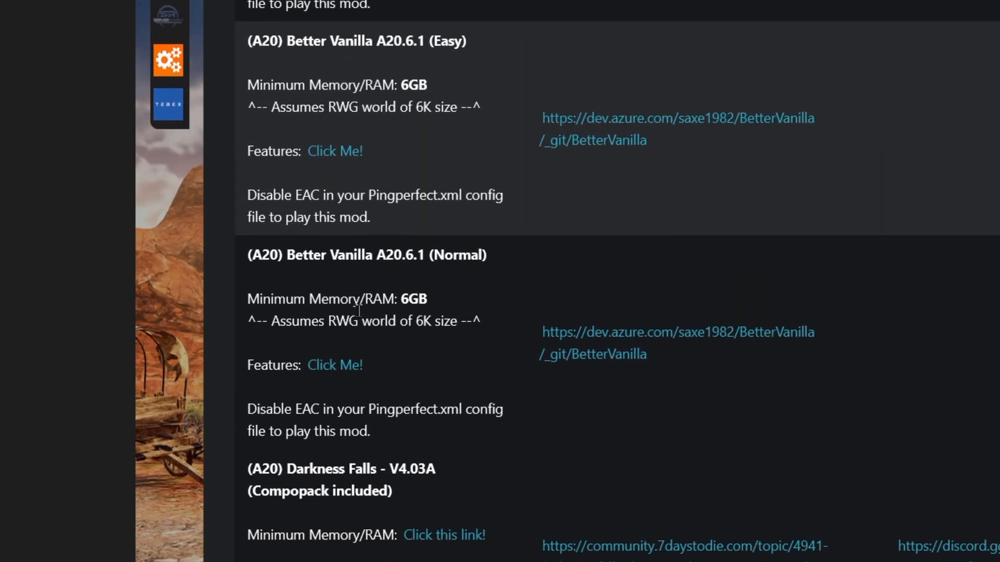
scroll("down", 3)
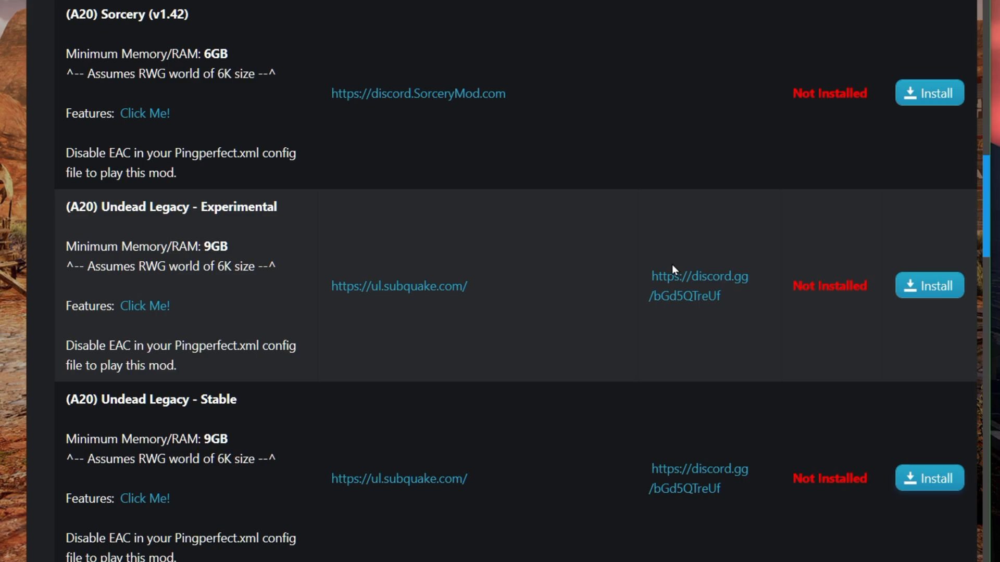
left_click(928, 478)
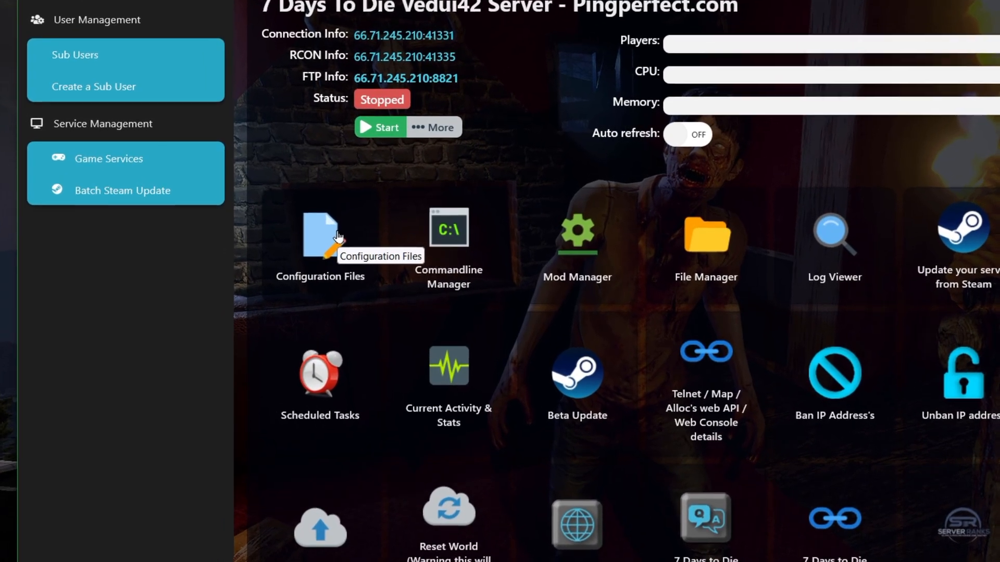
left_click(319, 233)
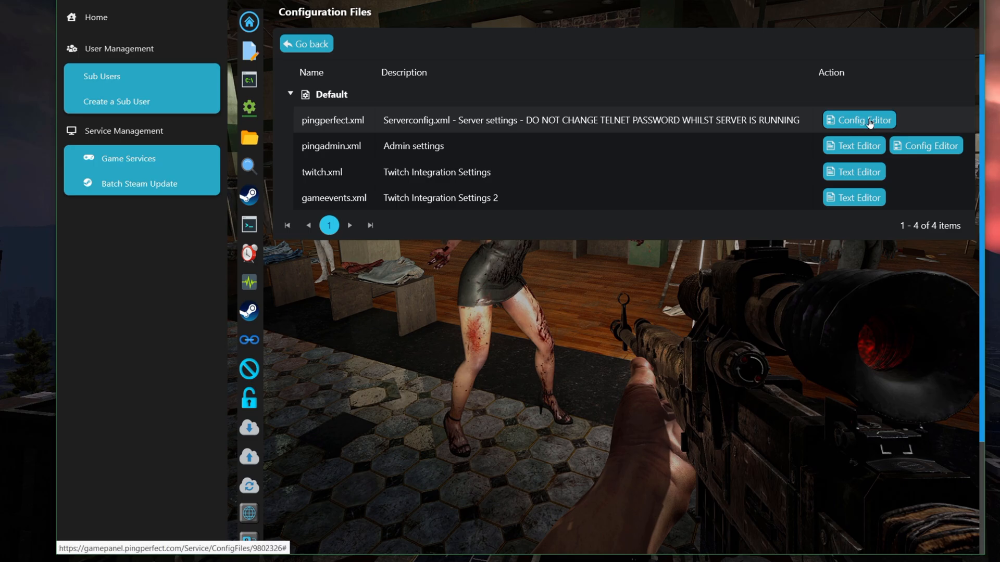
left_click(306, 43)
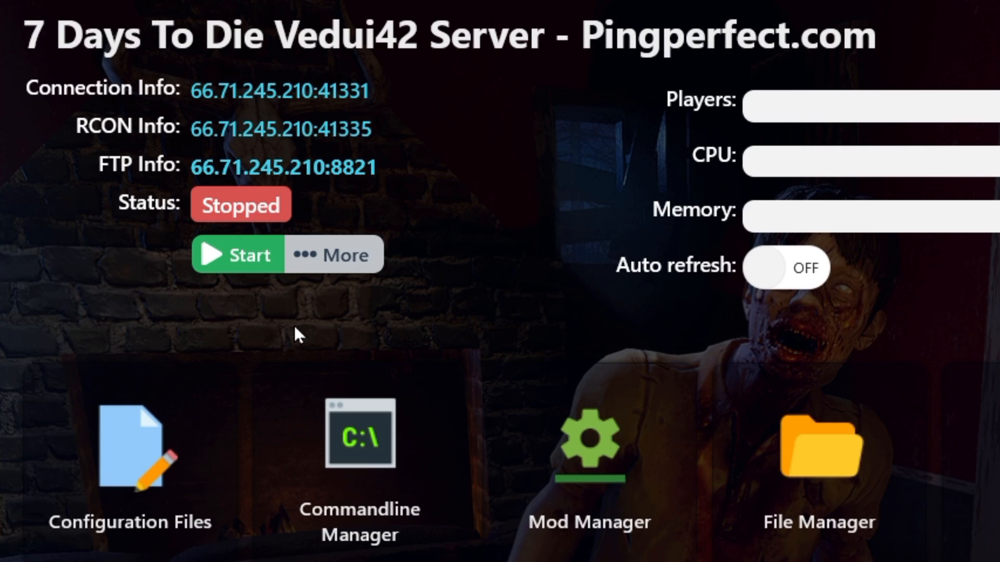
left_click(588, 446)
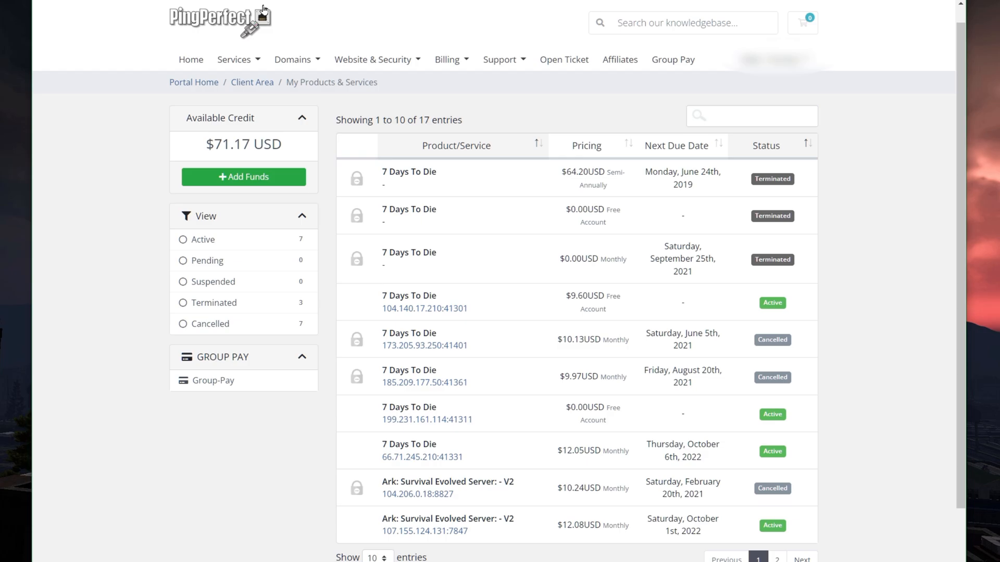
mouse_move(260, 11)
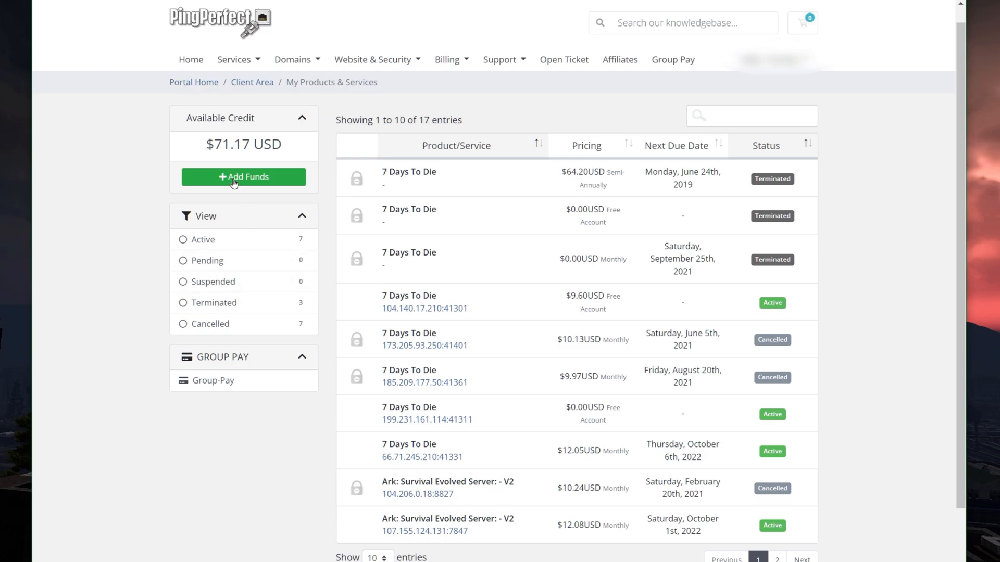
mouse_move(255, 53)
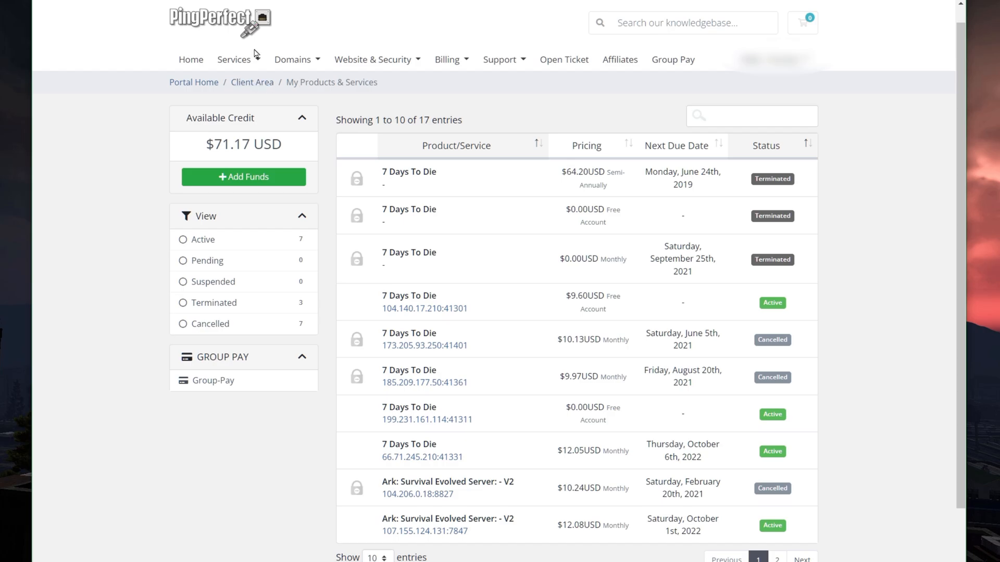
Step: Open the 7 Days To Die service at 66.71.245.210:41331 from the product list
left_click(233, 59)
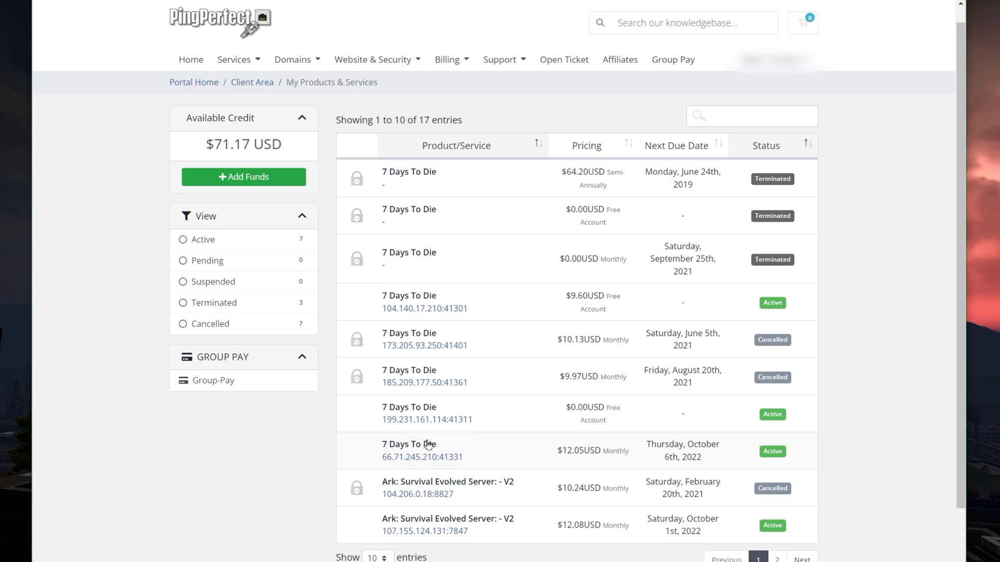
mouse_move(431, 447)
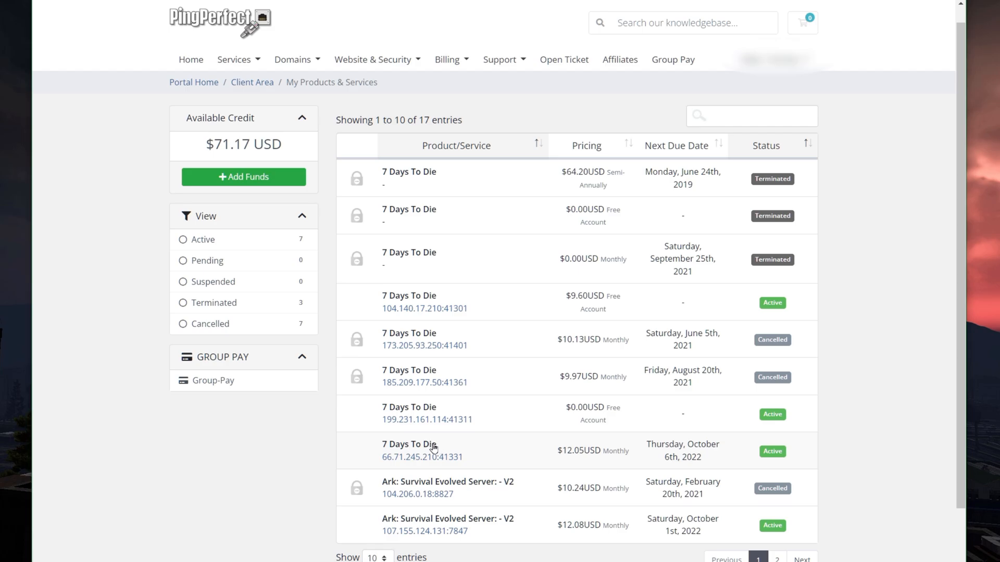
left_click(409, 450)
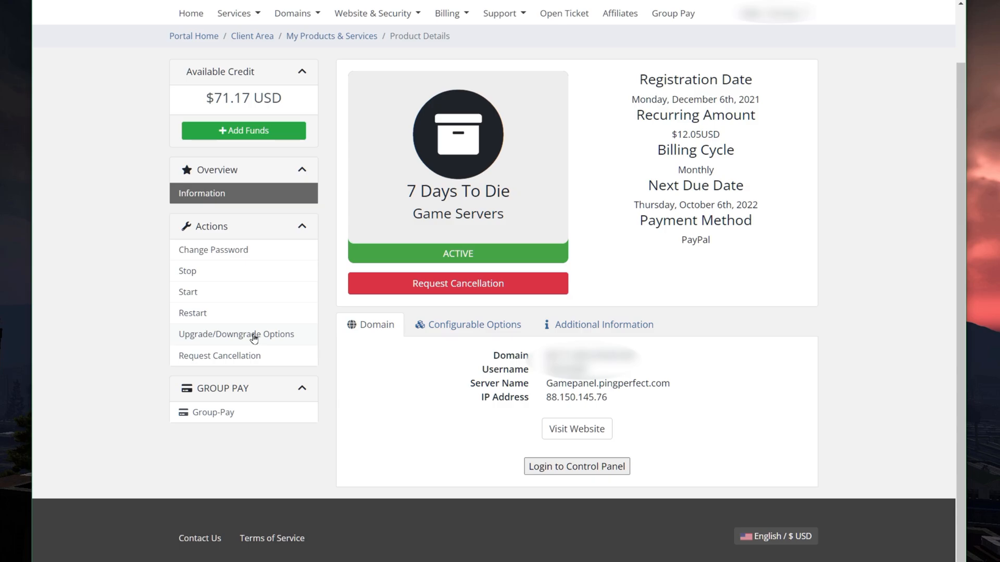
Step: Open the server's Upgrade/Downgrade Options page to see memory choices beyond 6GB
left_click(236, 335)
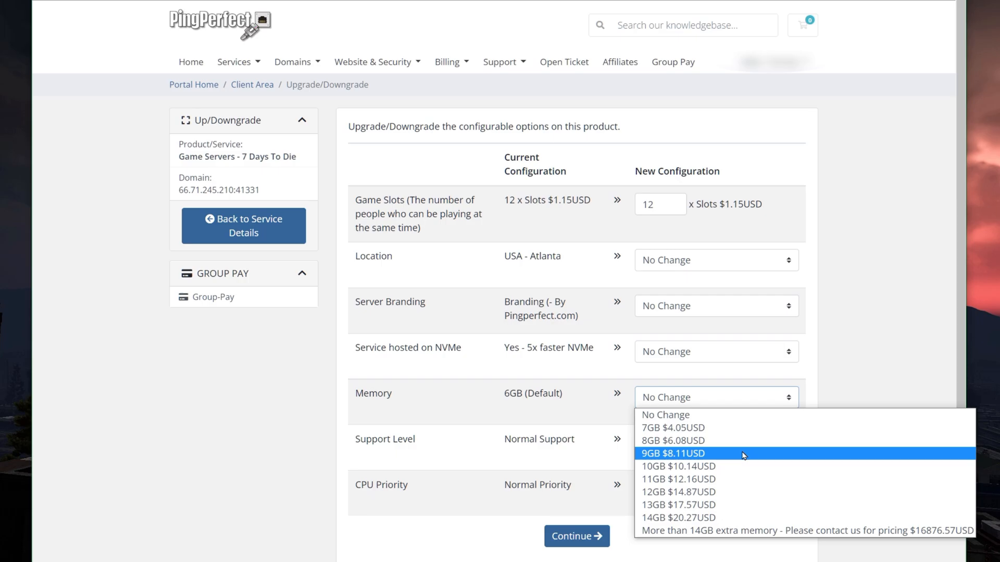
mouse_move(673, 440)
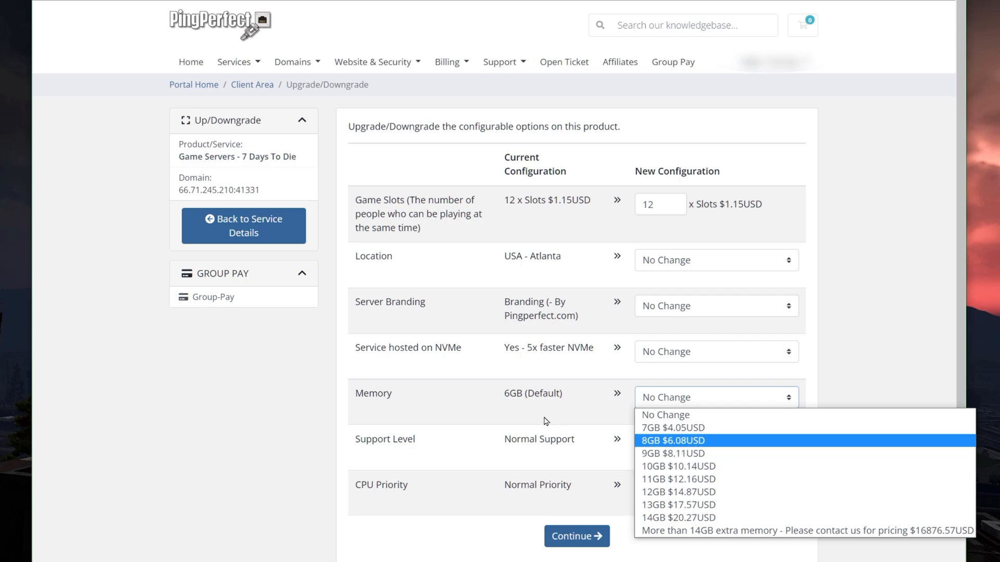
mouse_move(532, 414)
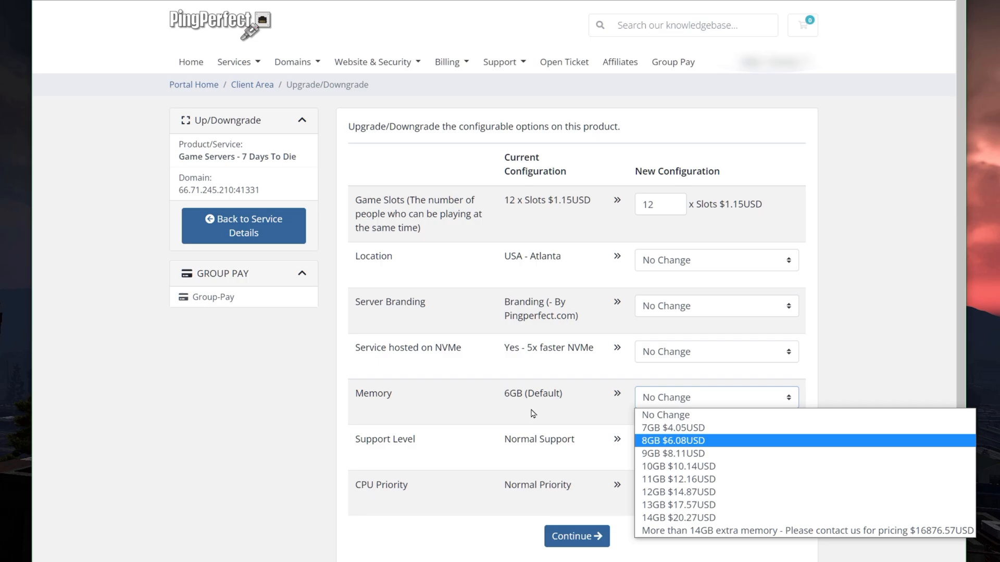
mouse_move(673, 454)
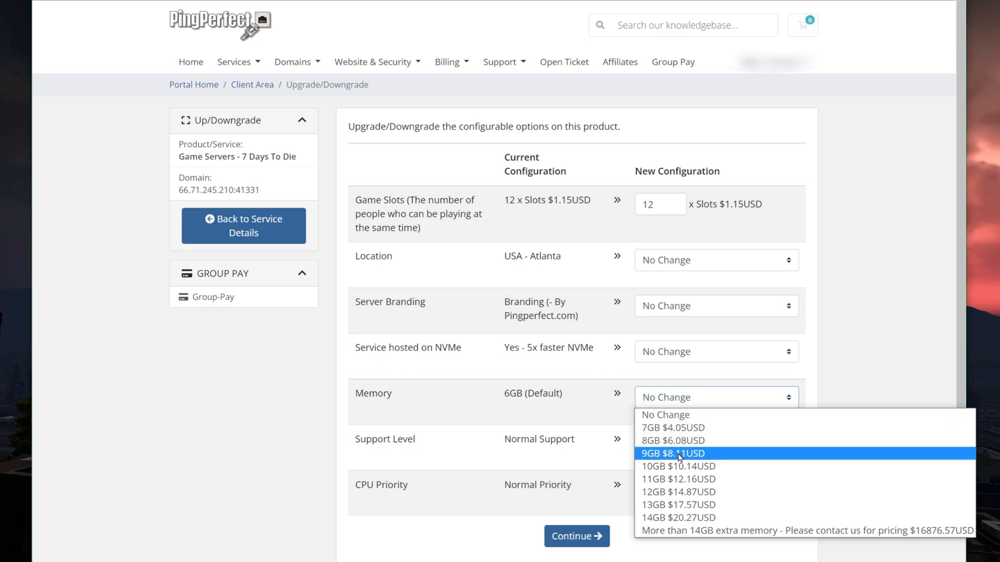
mouse_move(679, 455)
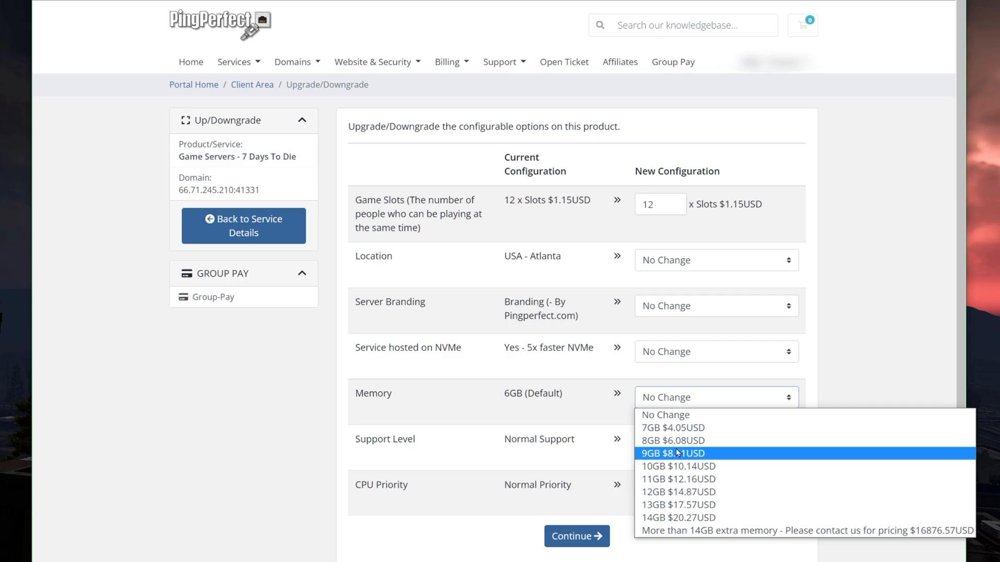